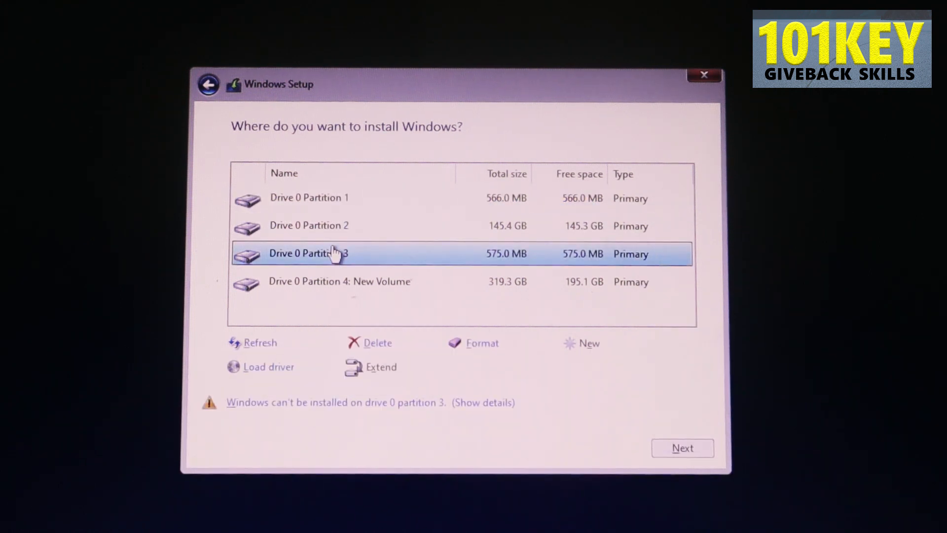
pyautogui.moveTo(401, 288)
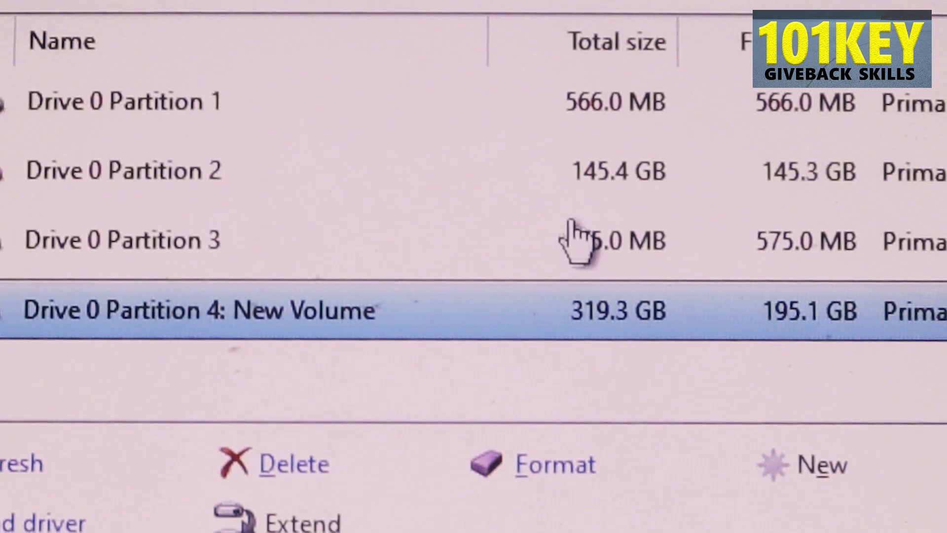
# Delete the 566 MB Partition 1 after reviewing the old Windows partitions on Drive 0
pyautogui.click(182, 186)
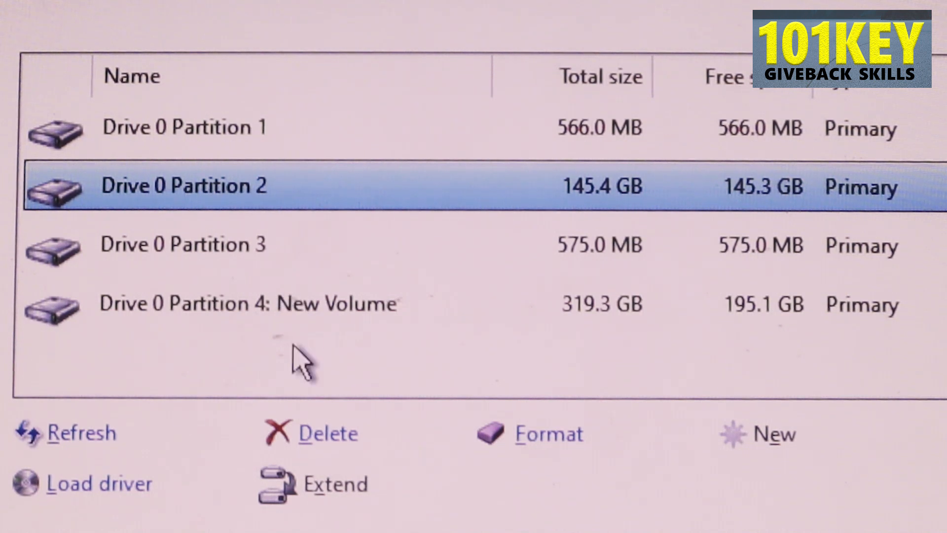
pyautogui.click(182, 127)
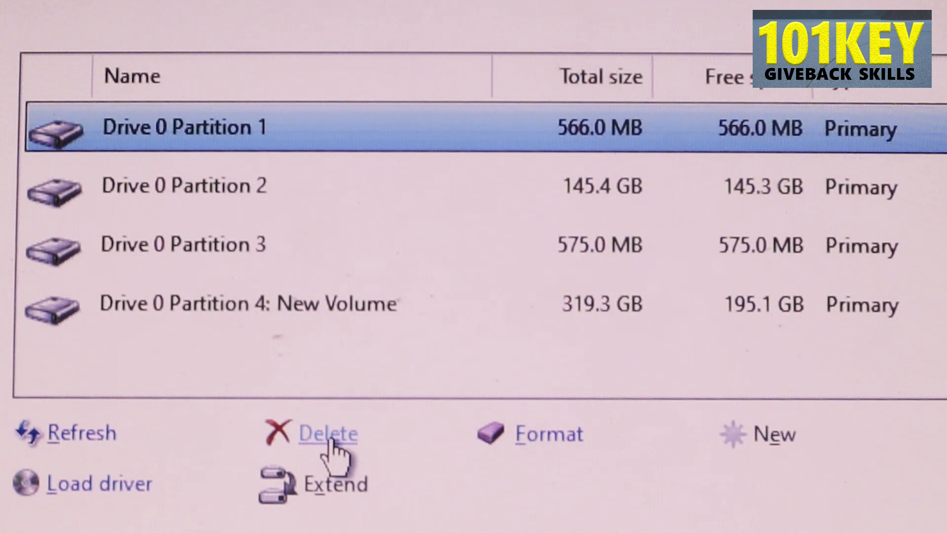
pyautogui.click(327, 433)
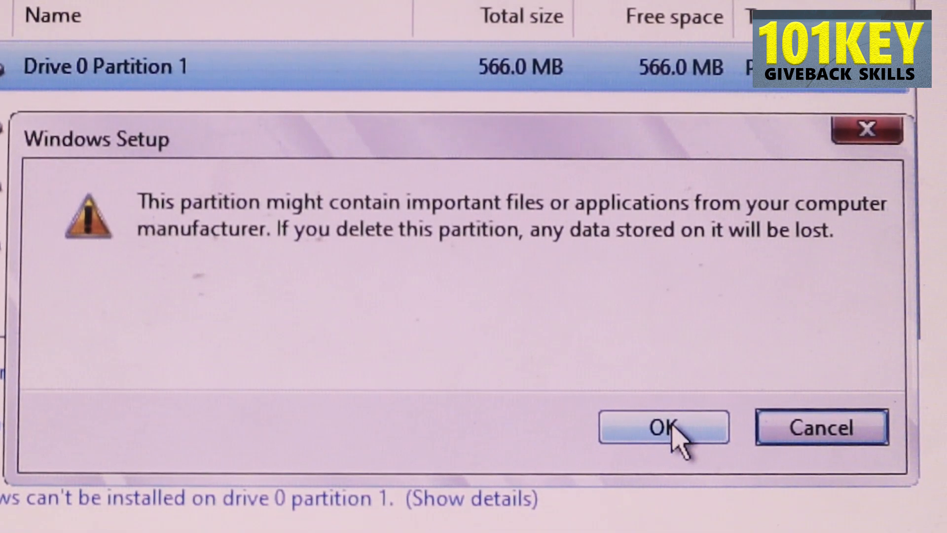
pyautogui.click(661, 427)
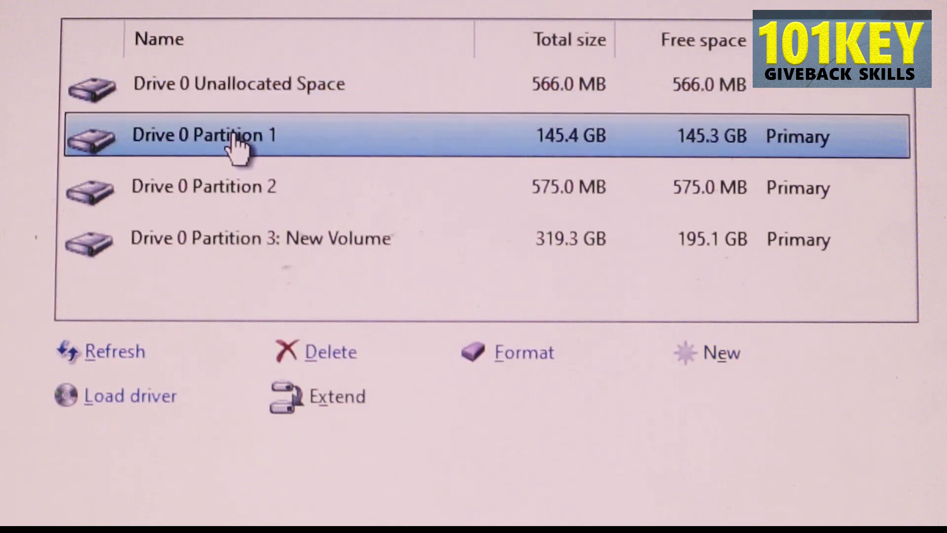
pyautogui.moveTo(631, 178)
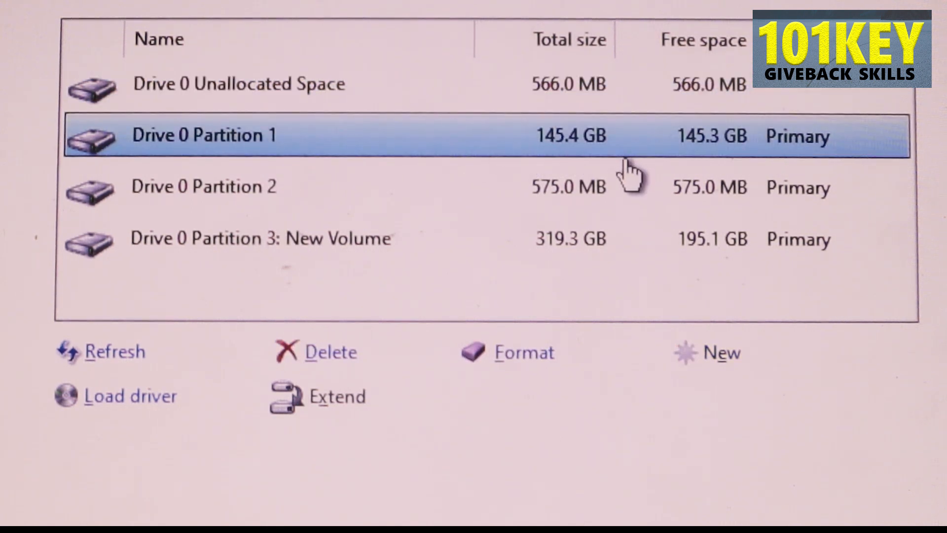
# Delete the 145.4 GB partition and the last small one, keeping Partition 4: New Volume
pyautogui.click(327, 351)
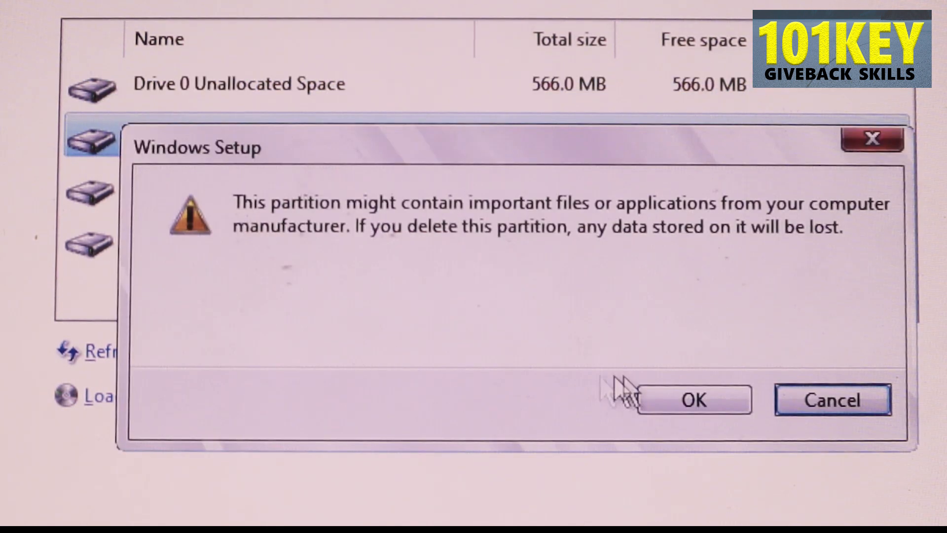
pyautogui.click(694, 400)
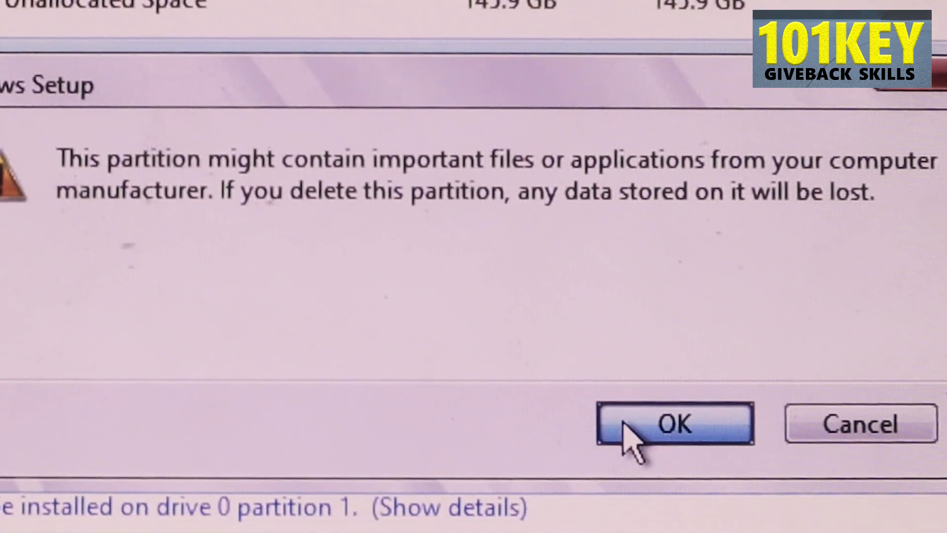
pyautogui.click(672, 423)
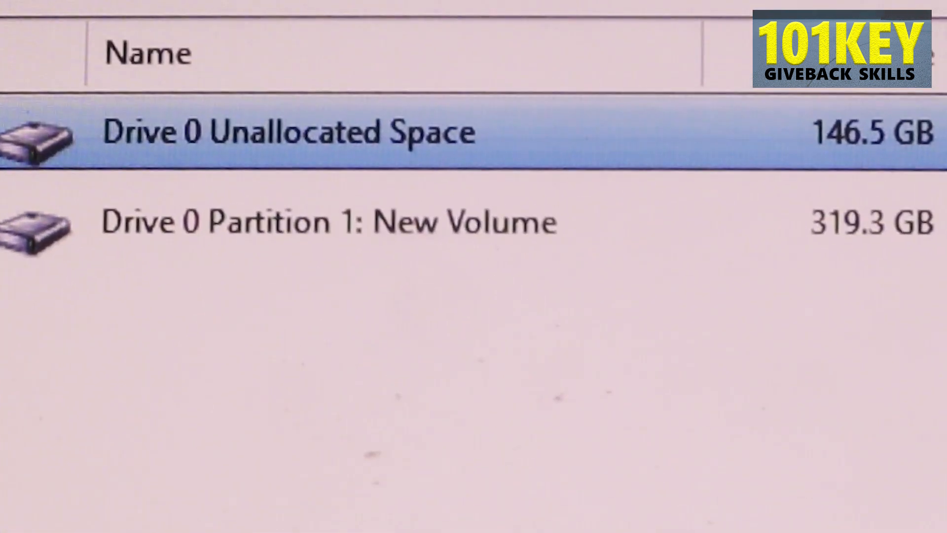
pyautogui.moveTo(464, 375)
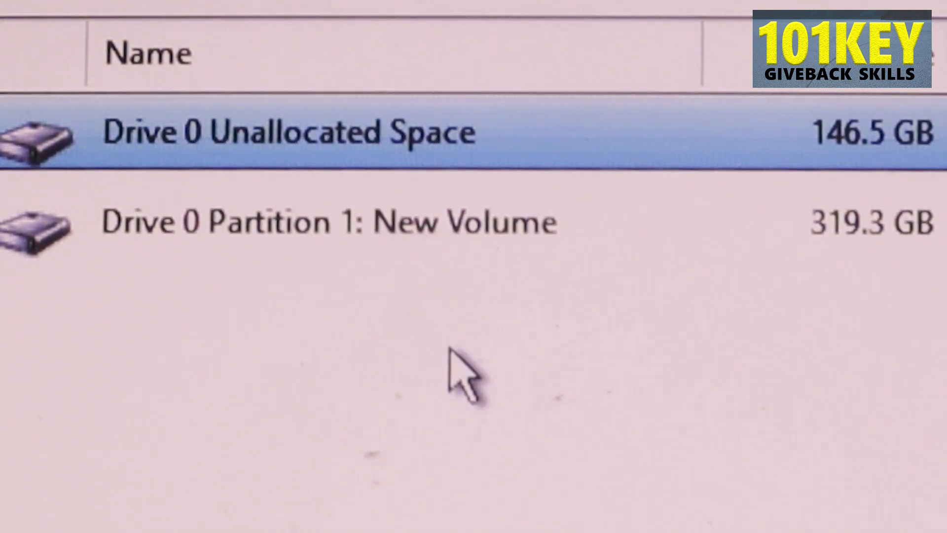
pyautogui.moveTo(459, 381)
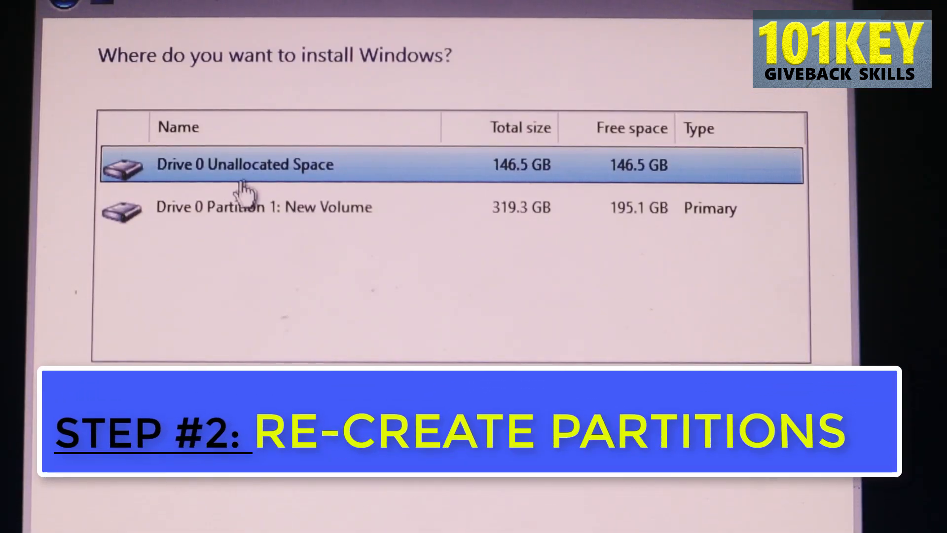
pyautogui.moveTo(290, 187)
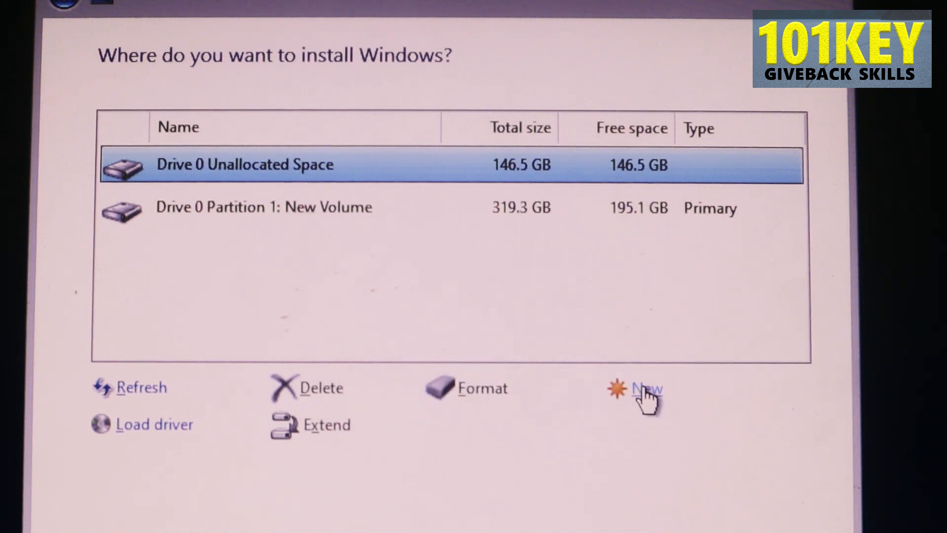
# Create a 150000 MB partition in the unallocated space, accepting the extra system partitions
pyautogui.click(645, 389)
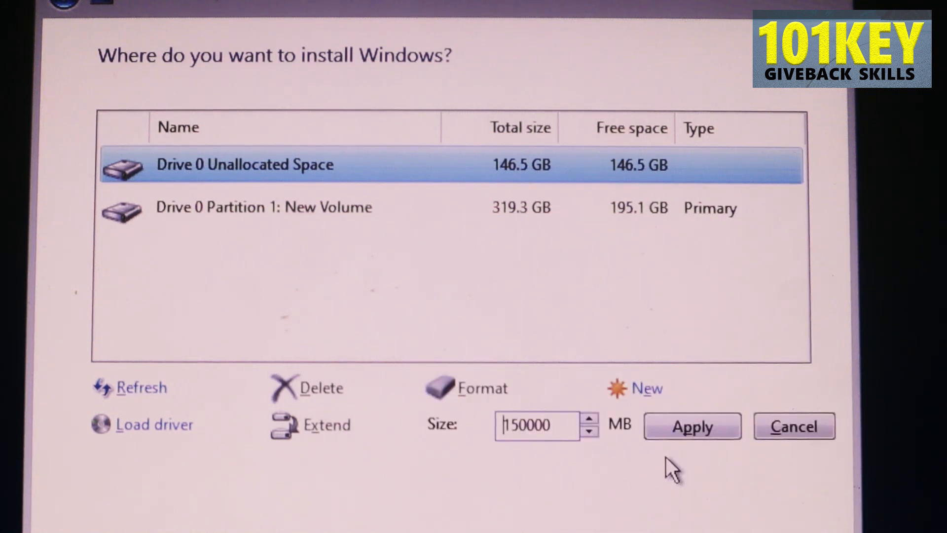
pyautogui.click(693, 427)
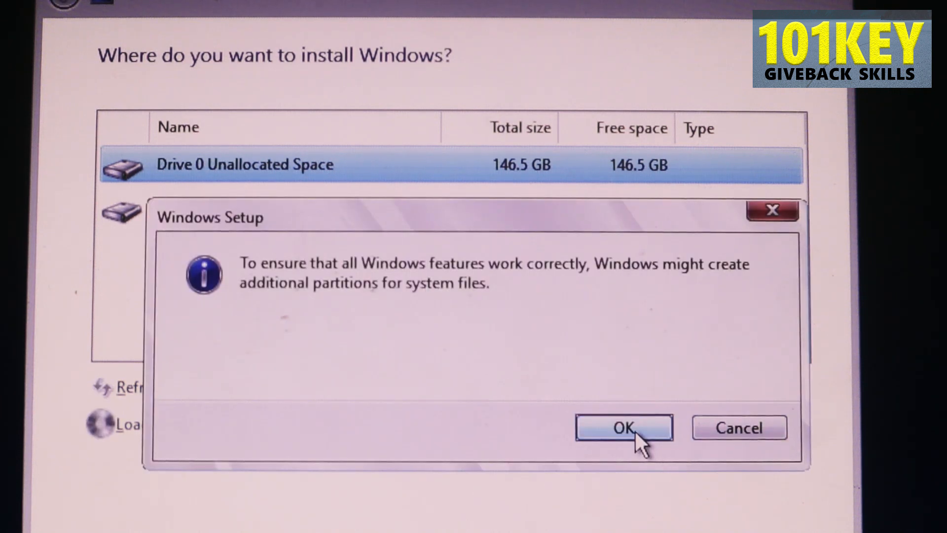
pyautogui.click(623, 427)
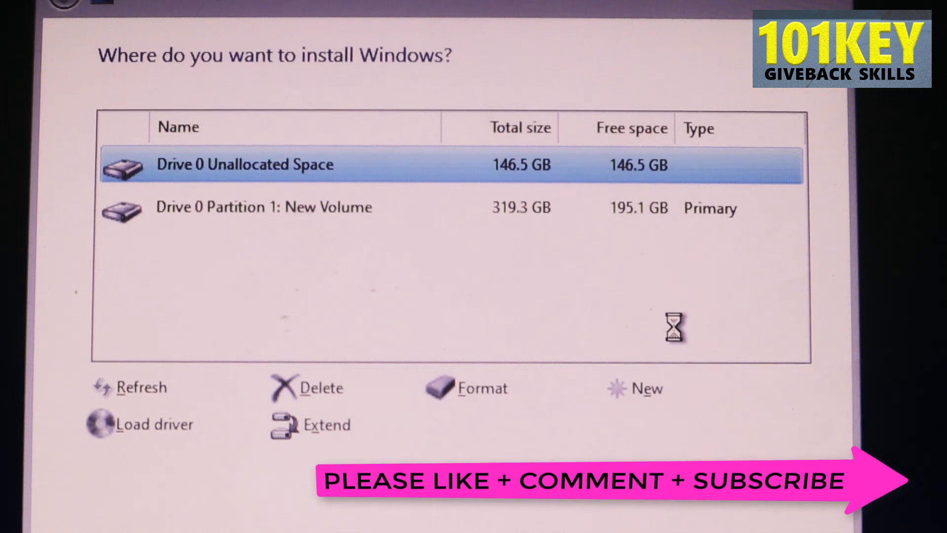
pyautogui.click(646, 387)
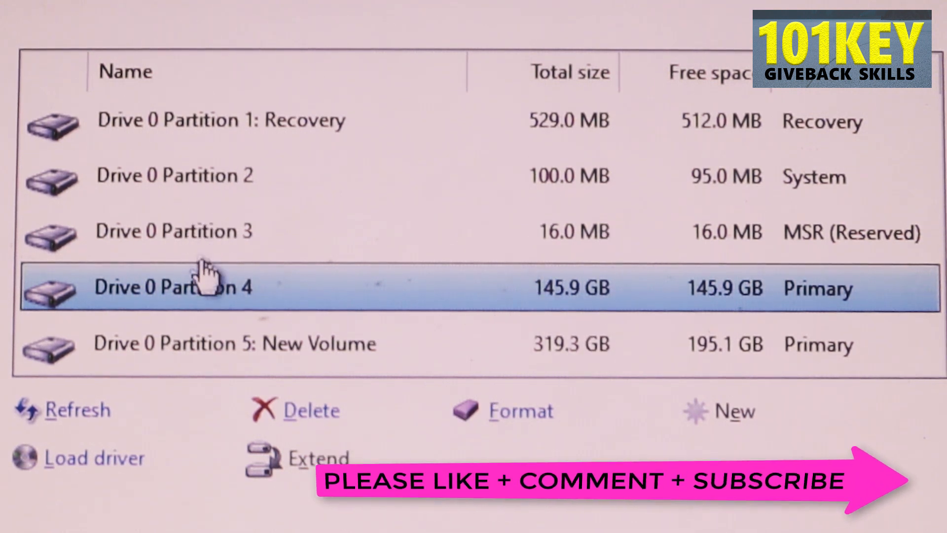
pyautogui.moveTo(217, 296)
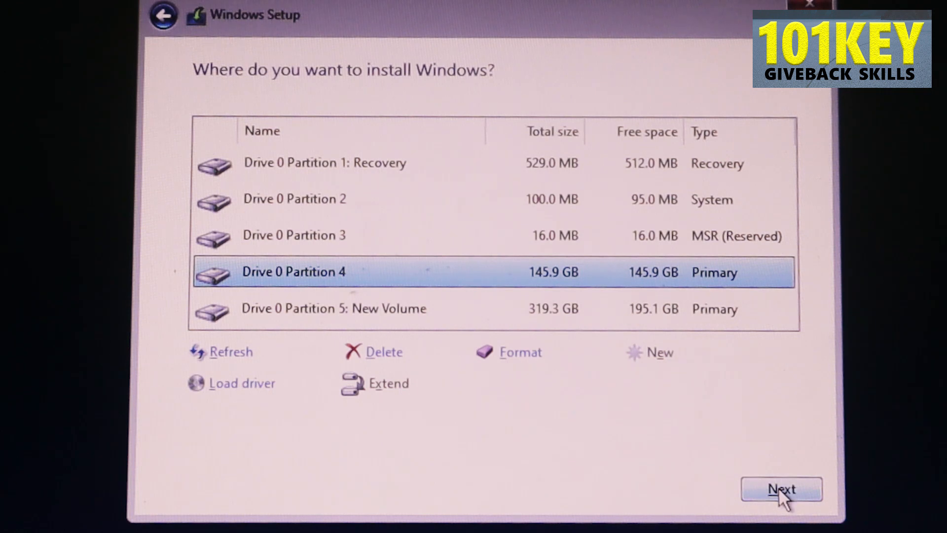
# Begin installing Windows onto Drive 0 Partition 4 (145.9 GB)
pyautogui.click(782, 489)
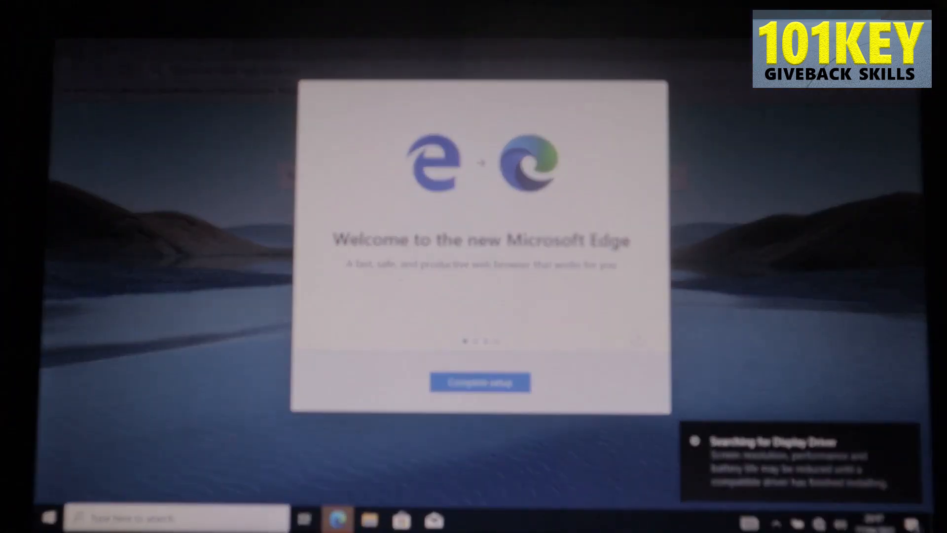
# Finish the Edge welcome setup and bring up the This PC drive list
pyautogui.click(480, 383)
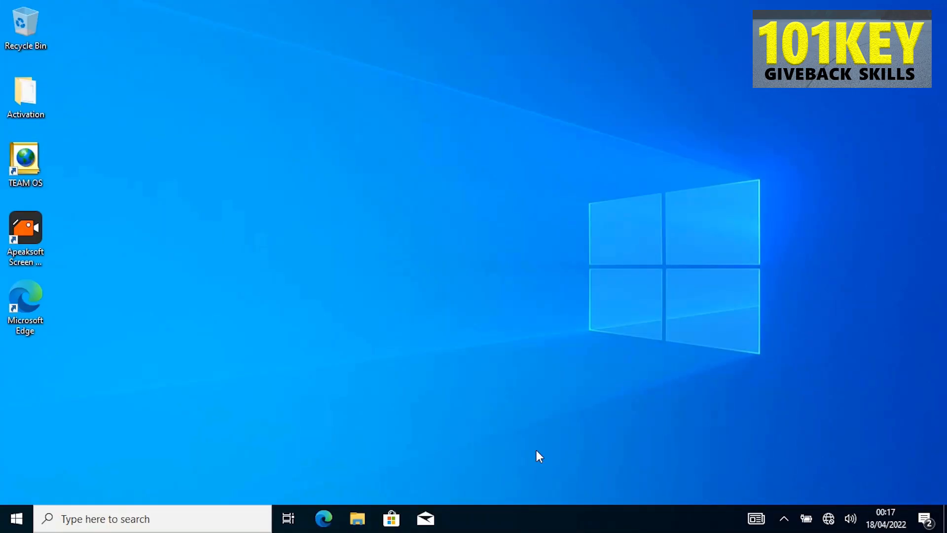
pyautogui.click(357, 518)
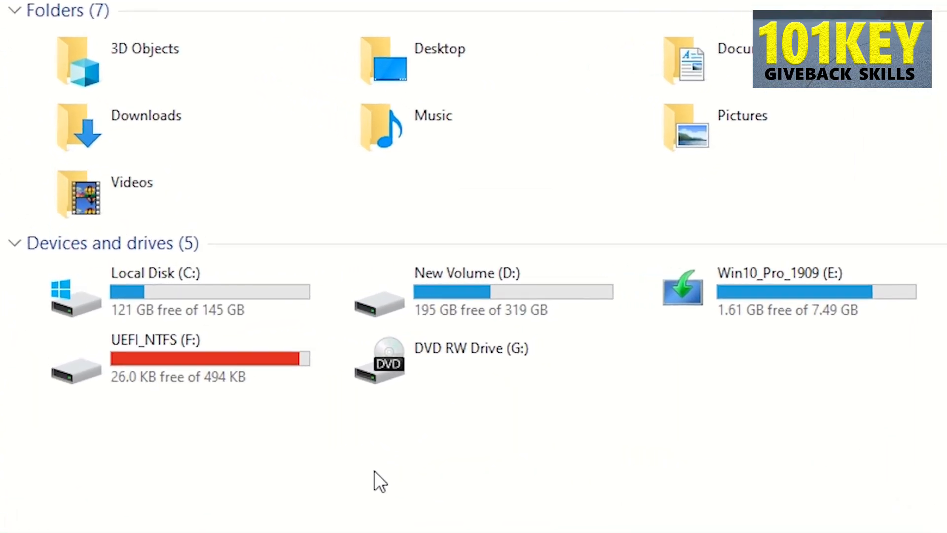
# Browse into New Volume (D:) to confirm its folders are intact
pyautogui.click(768, 290)
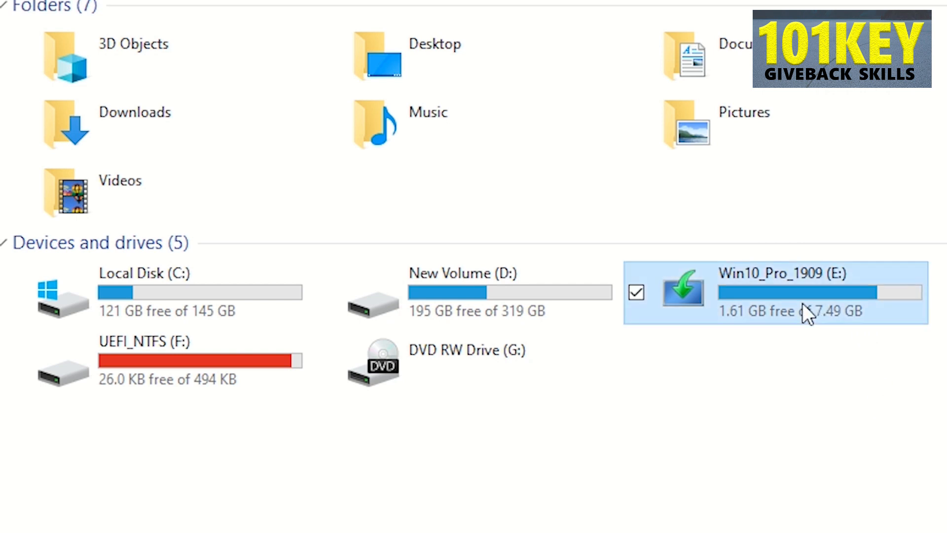
pyautogui.moveTo(742, 316)
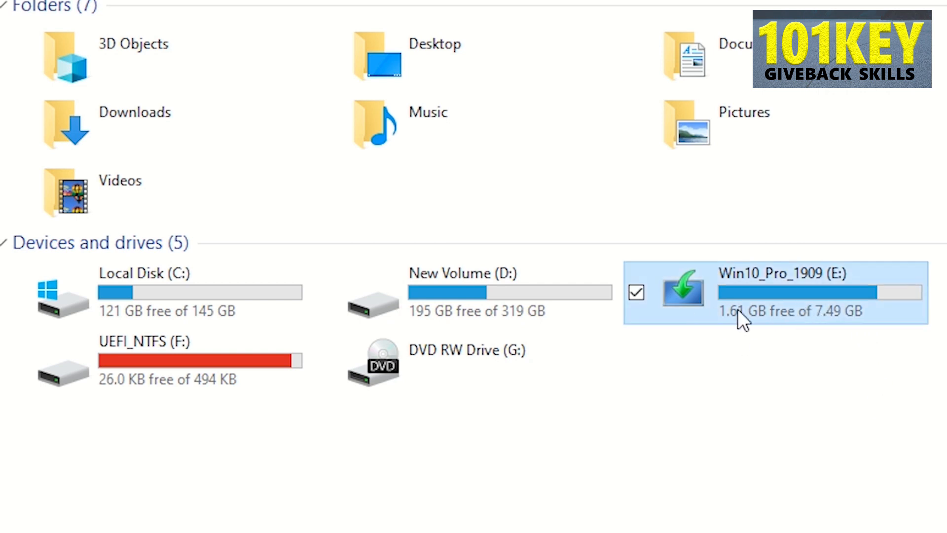
pyautogui.moveTo(579, 463)
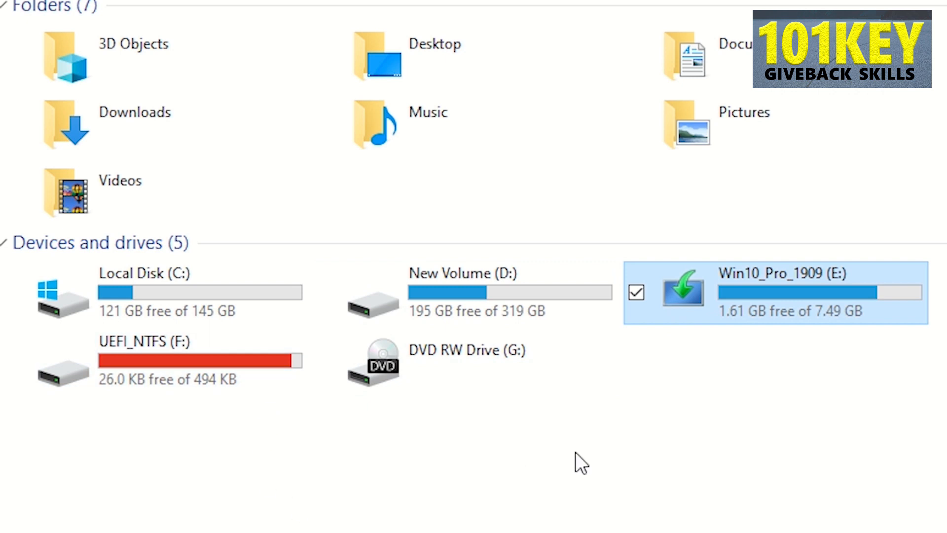
pyautogui.click(326, 292)
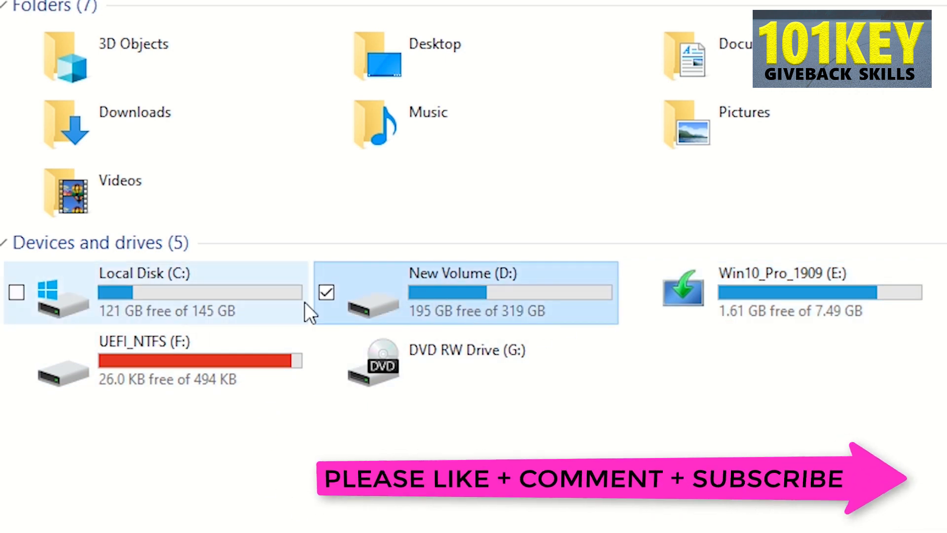
pyautogui.click(17, 293)
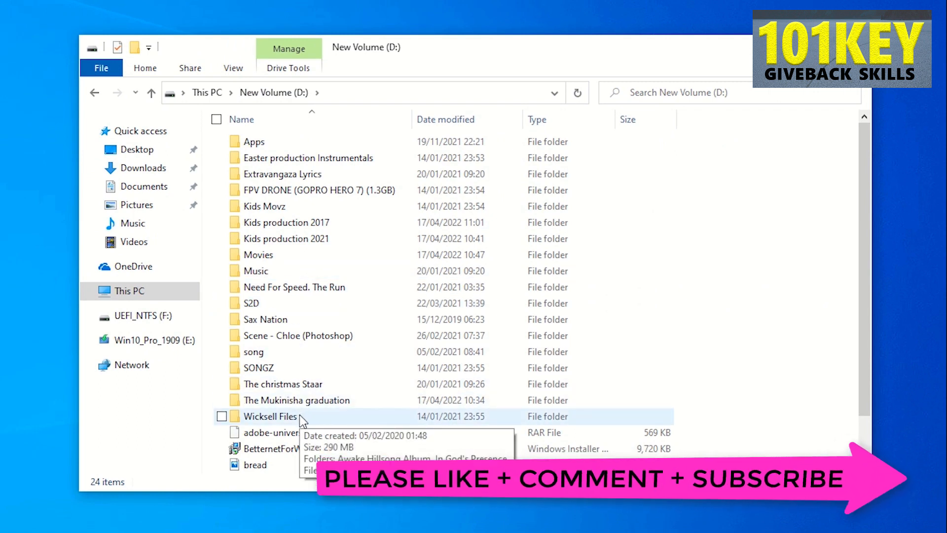
# Return to the This PC overview and bring up This PC's context menu
pyautogui.click(95, 92)
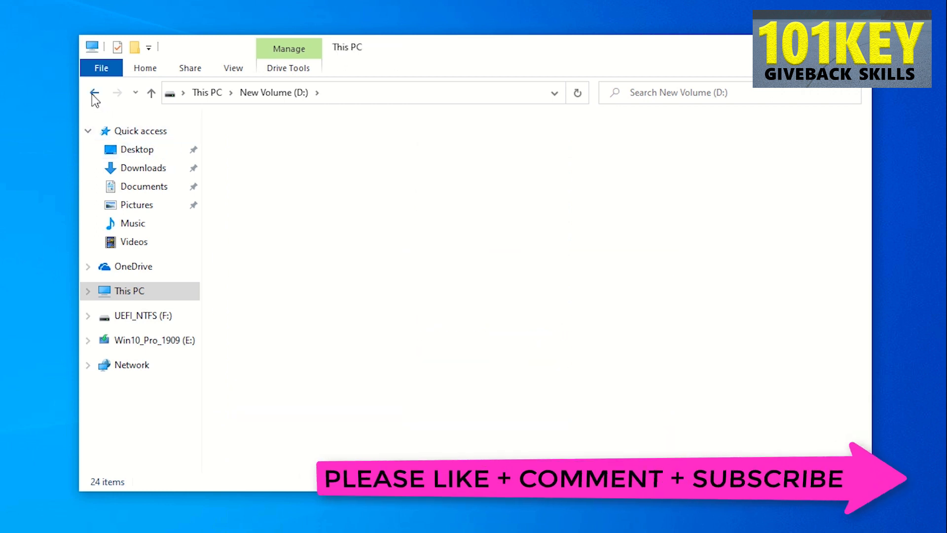
pyautogui.click(95, 92)
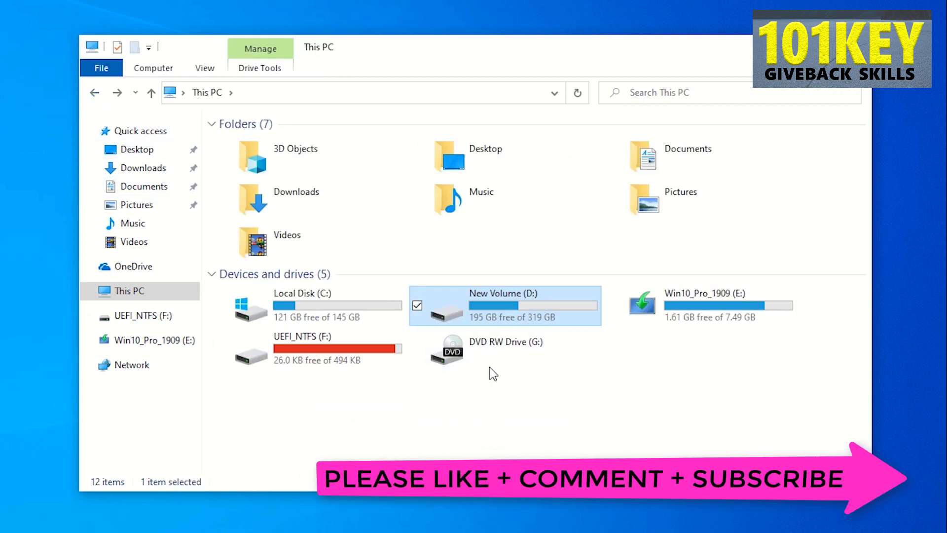
pyautogui.click(323, 403)
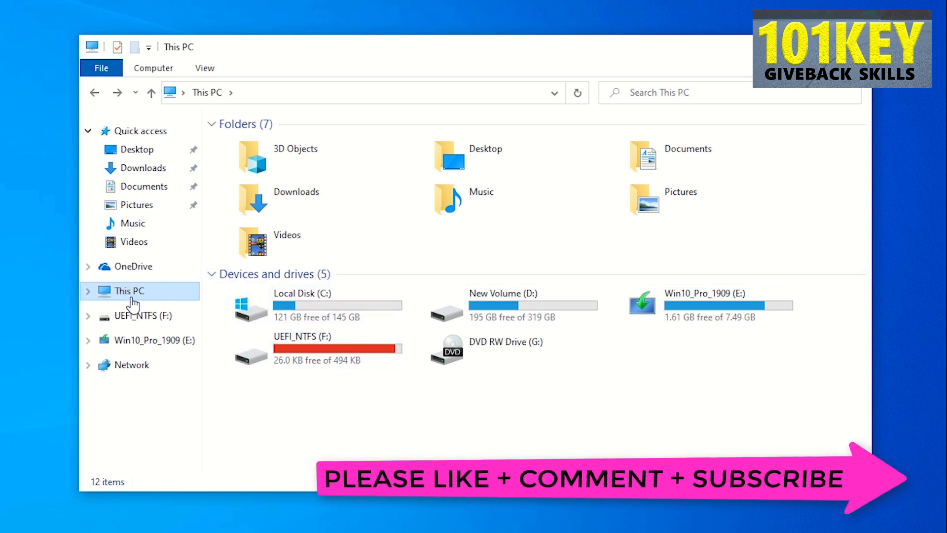
pyautogui.rightClick(127, 290)
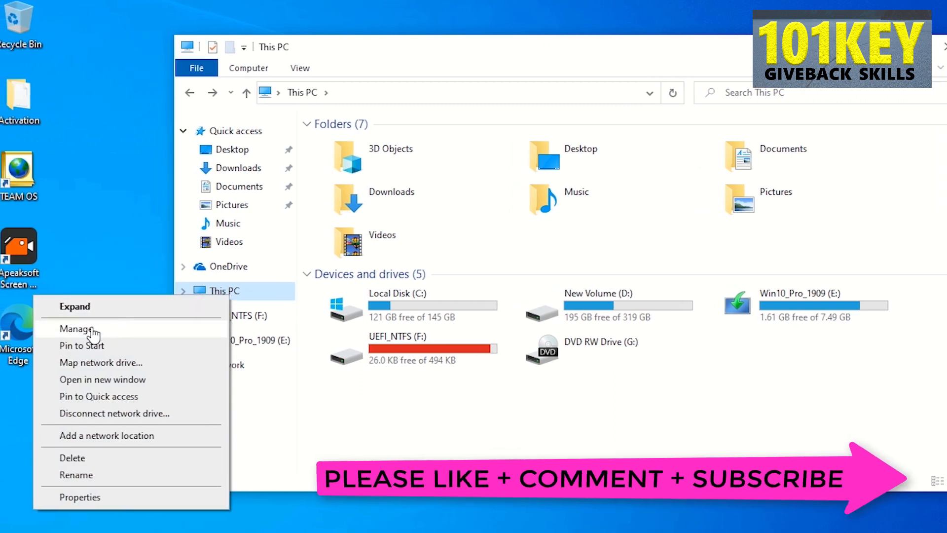
# Launch Computer Management via Manage on This PC
pyautogui.click(75, 328)
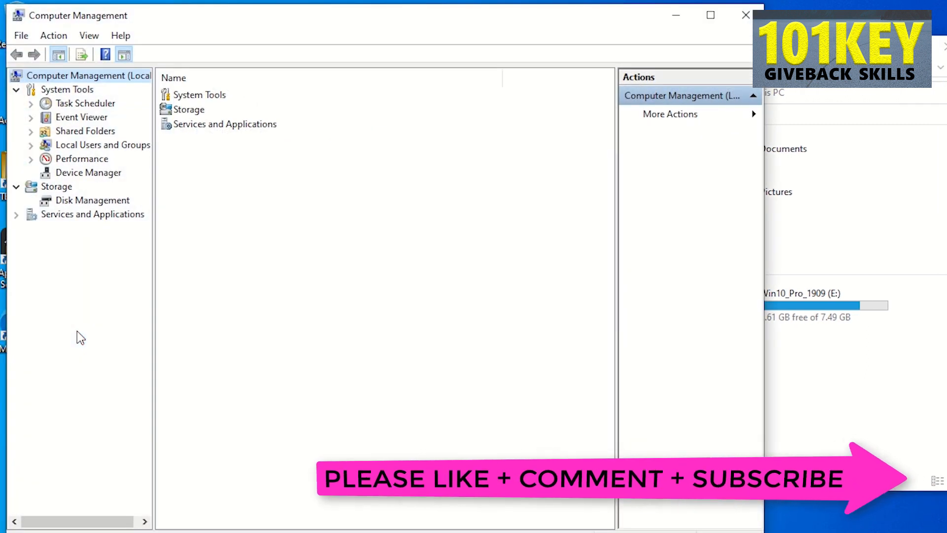
pyautogui.moveTo(102, 489)
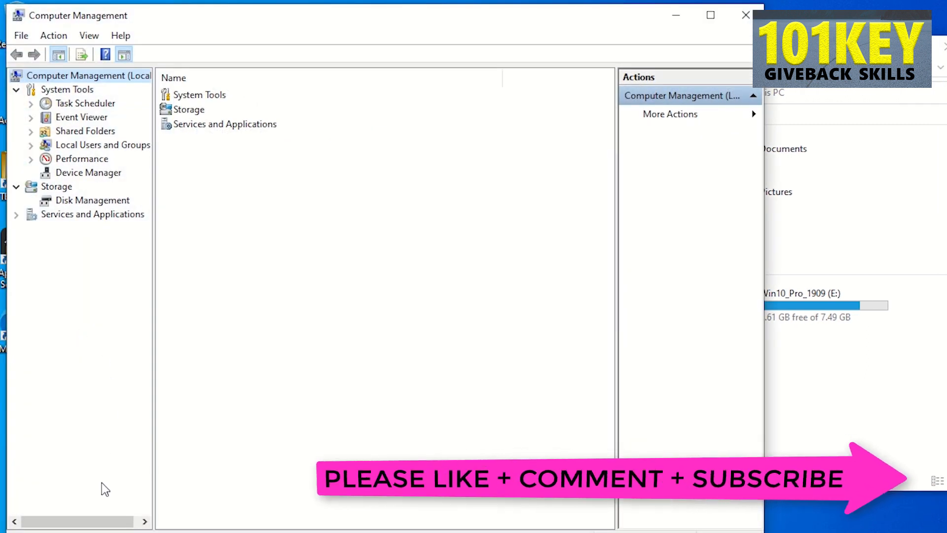
pyautogui.click(7, 526)
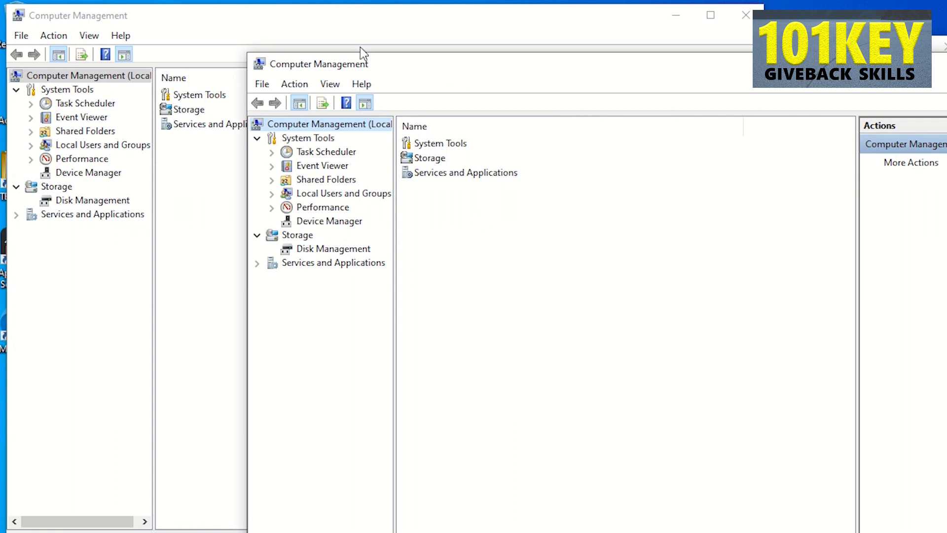
pyautogui.moveTo(383, 233)
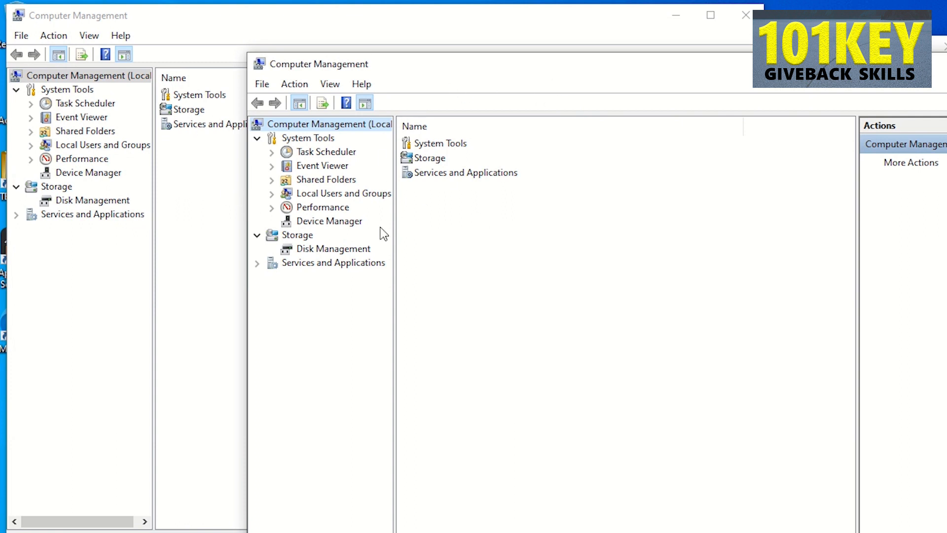
pyautogui.moveTo(332, 259)
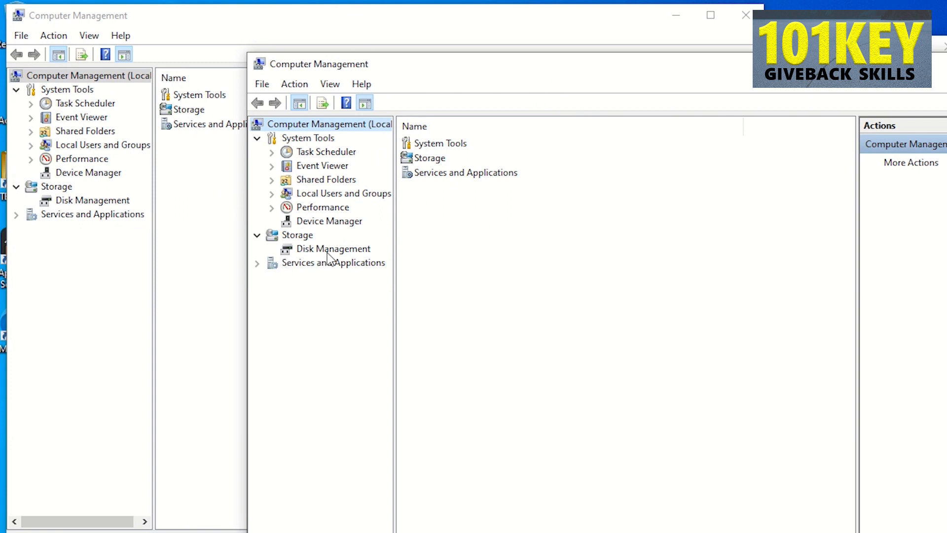
# Show Disk Management's volume list and select the Win10_Pro_1909 (E:) volume
pyautogui.click(333, 249)
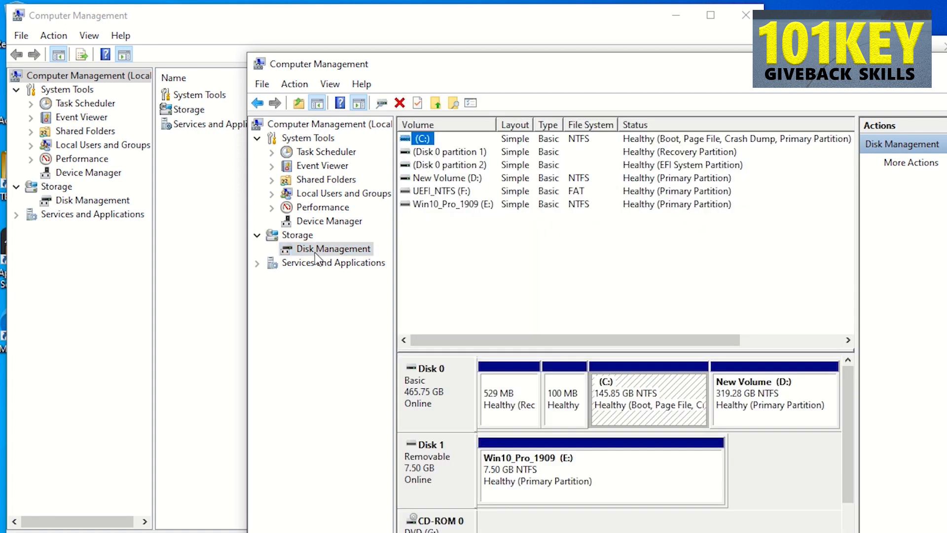
pyautogui.moveTo(876, 385)
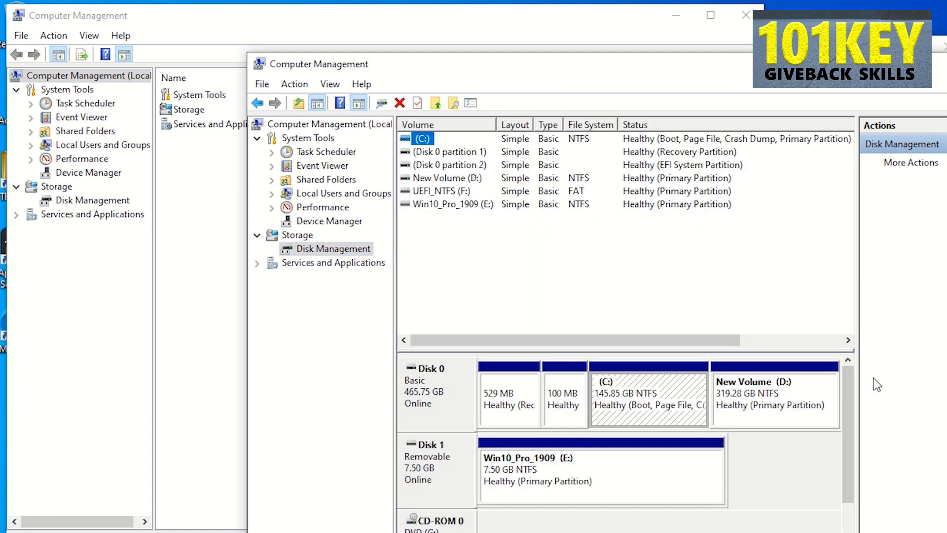
pyautogui.scroll(-3)
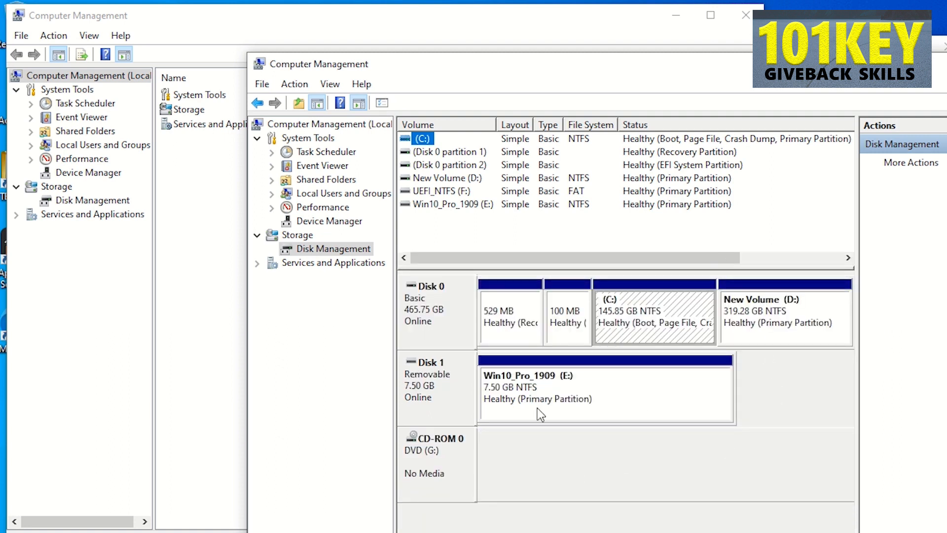
pyautogui.moveTo(502, 460)
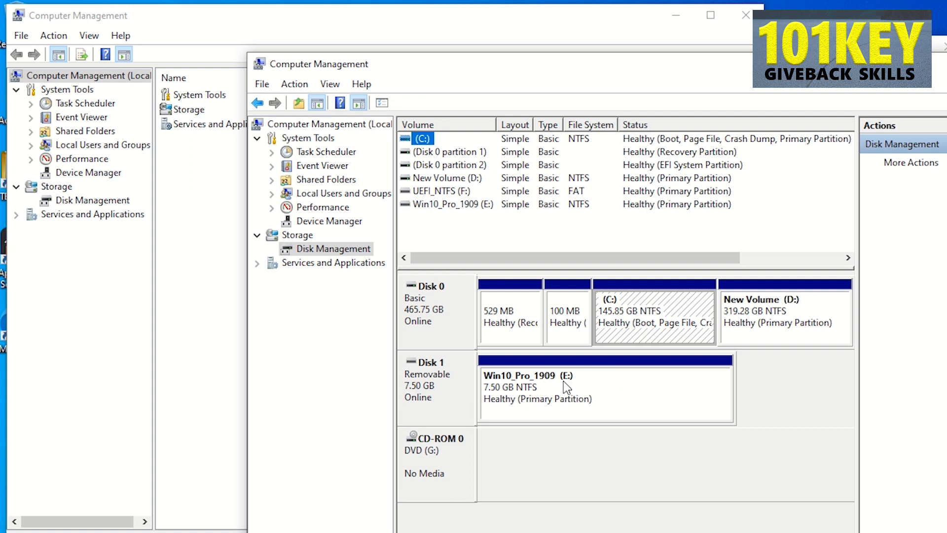
pyautogui.moveTo(472, 391)
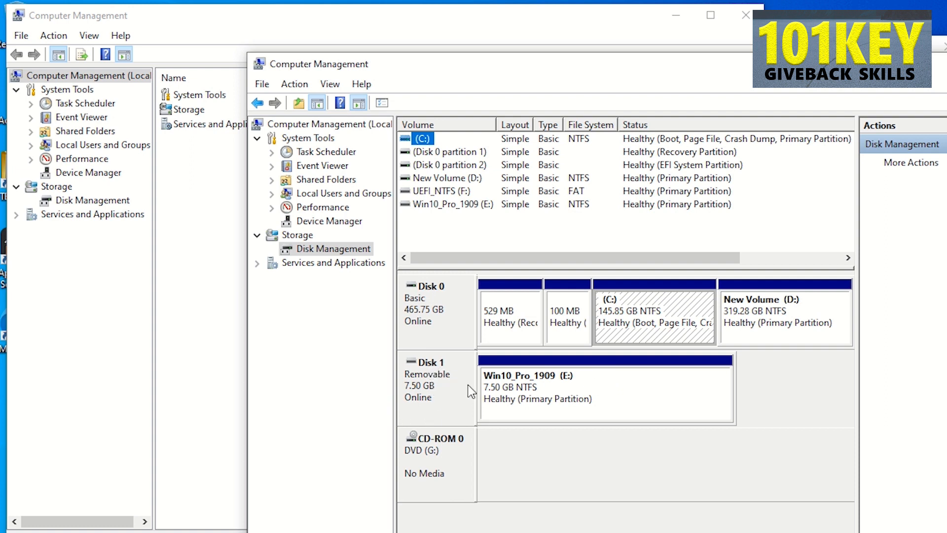
pyautogui.moveTo(496, 388)
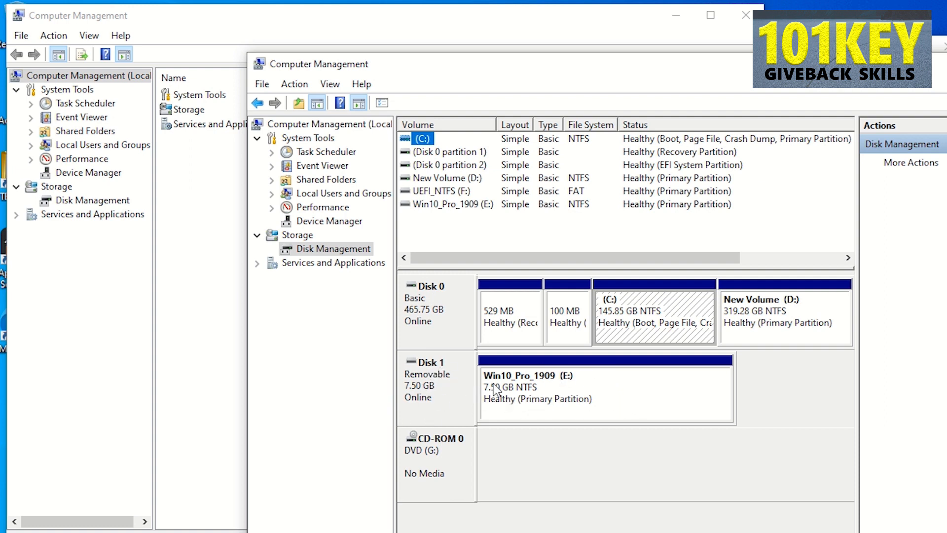
pyautogui.moveTo(477, 407)
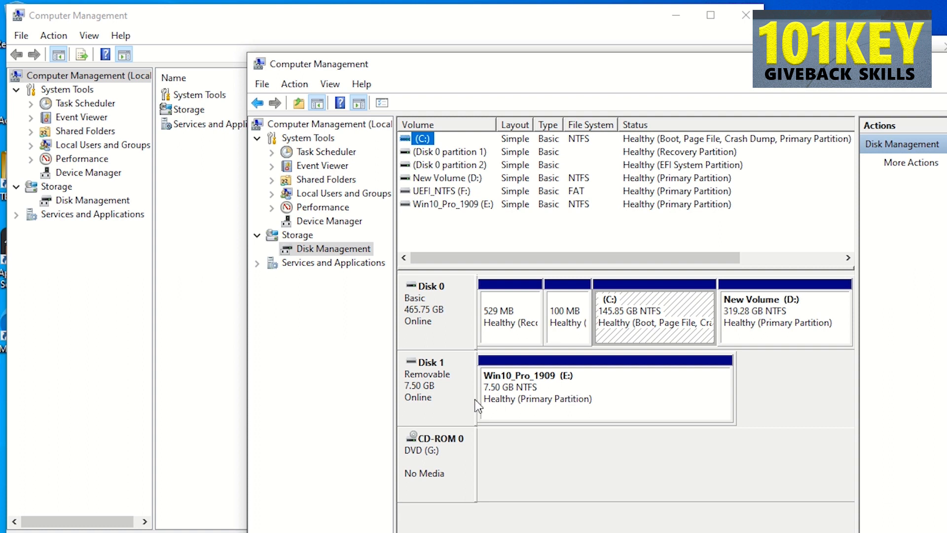
pyautogui.moveTo(457, 451)
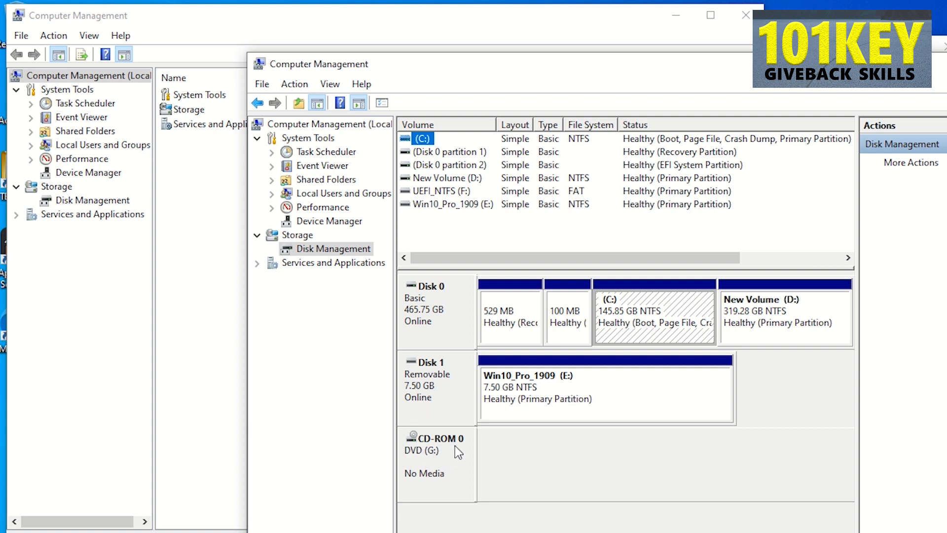
pyautogui.click(603, 387)
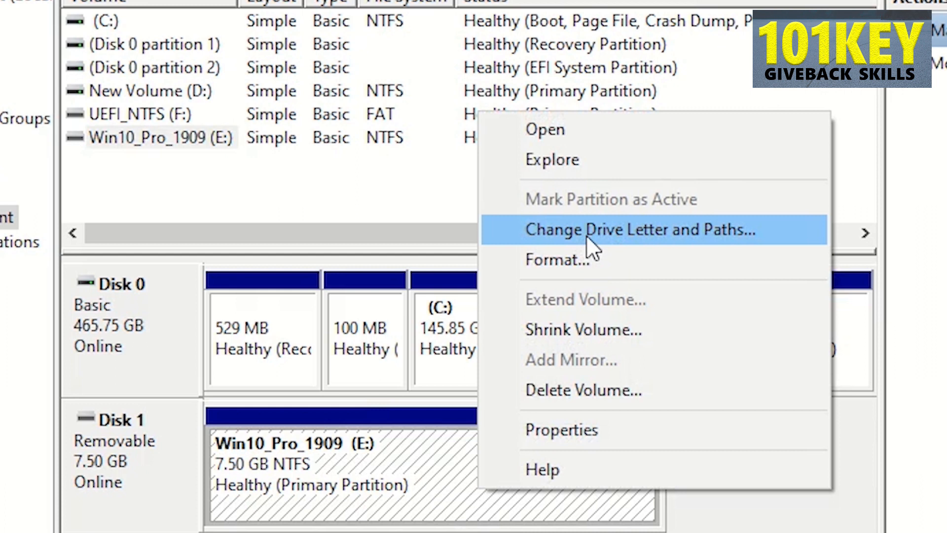
pyautogui.moveTo(585, 254)
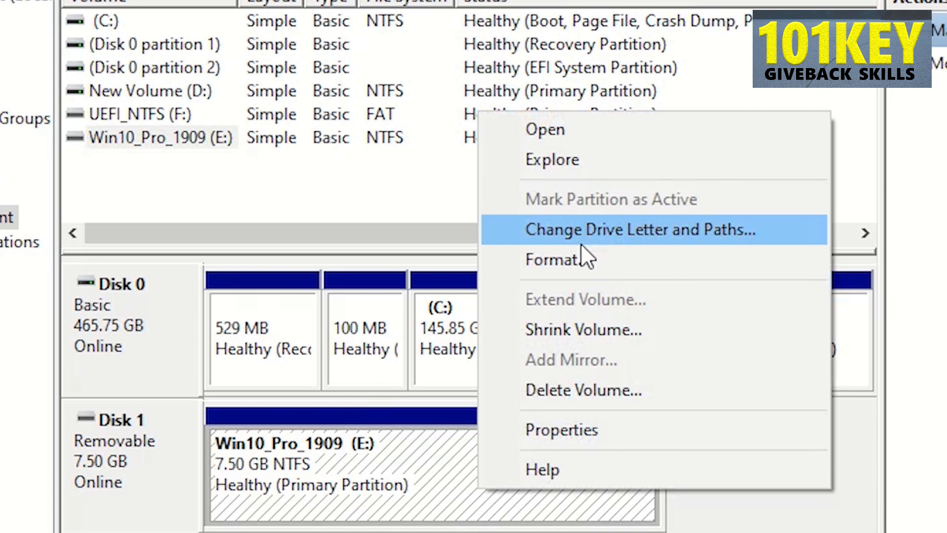
pyautogui.click(641, 230)
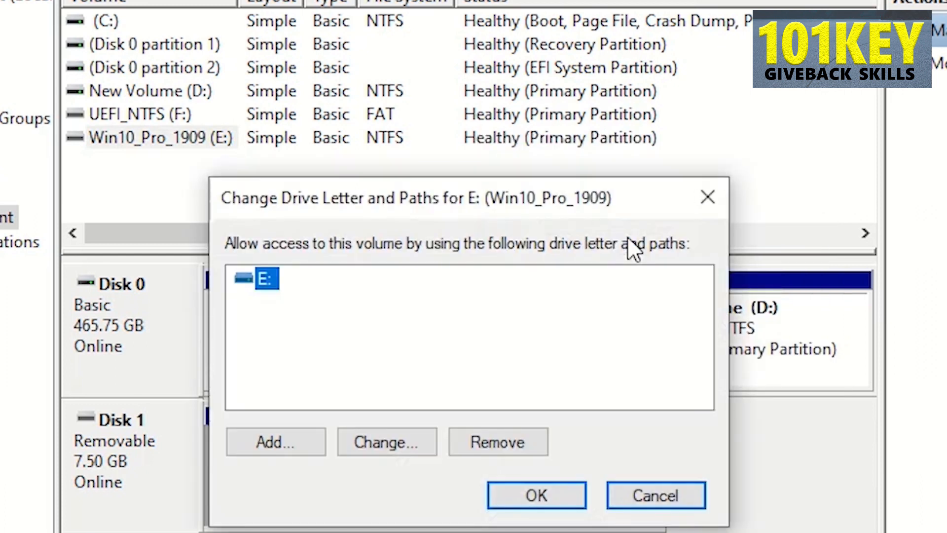
pyautogui.moveTo(314, 353)
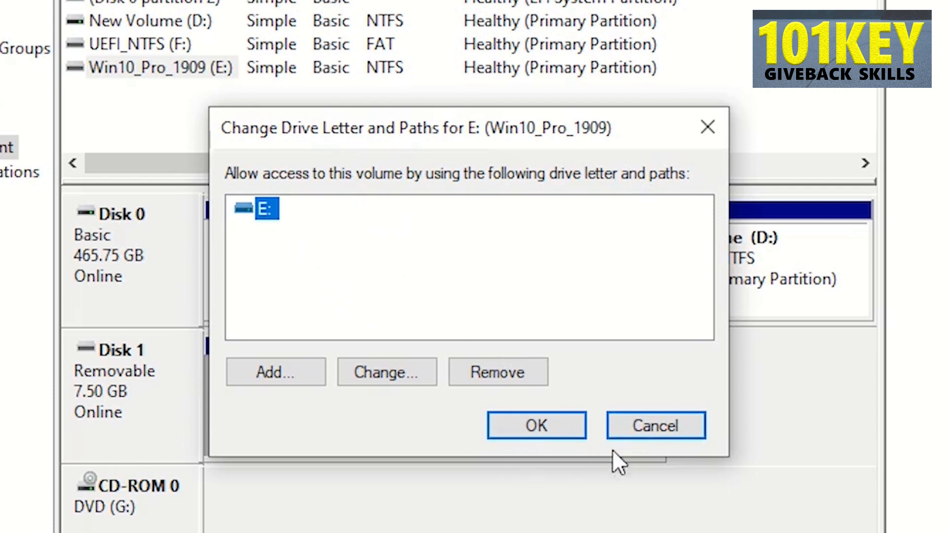
pyautogui.click(655, 424)
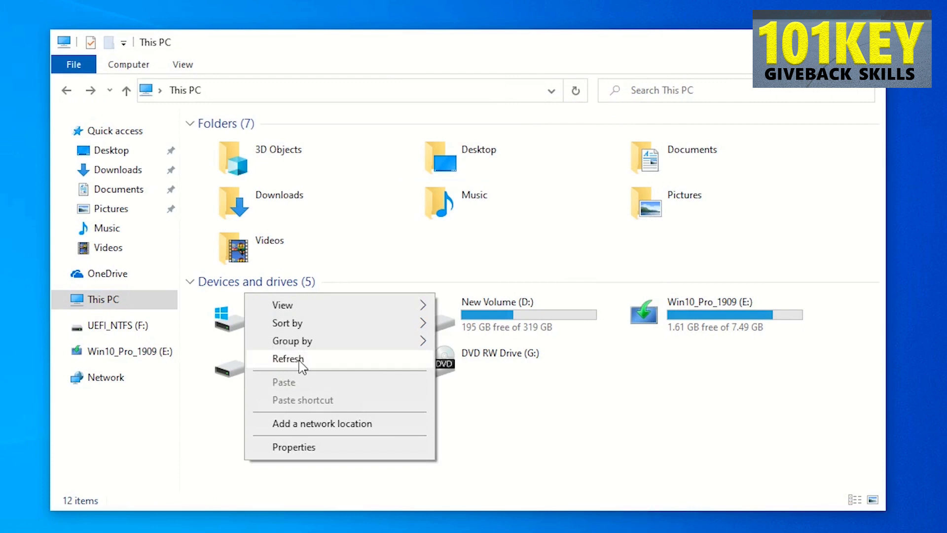
# Eject the Win10_Pro_1909 (E:) USB installer from This PC
pyautogui.rightClick(725, 289)
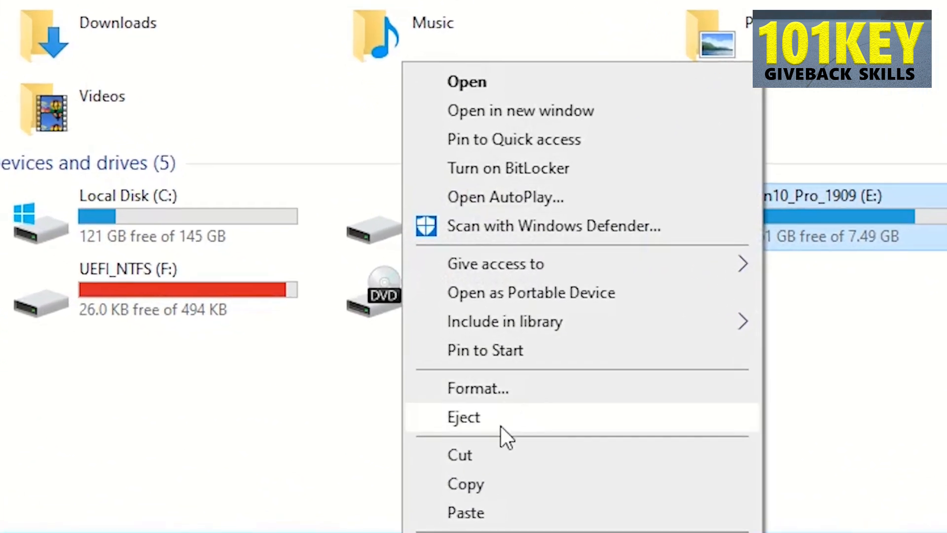
pyautogui.click(464, 416)
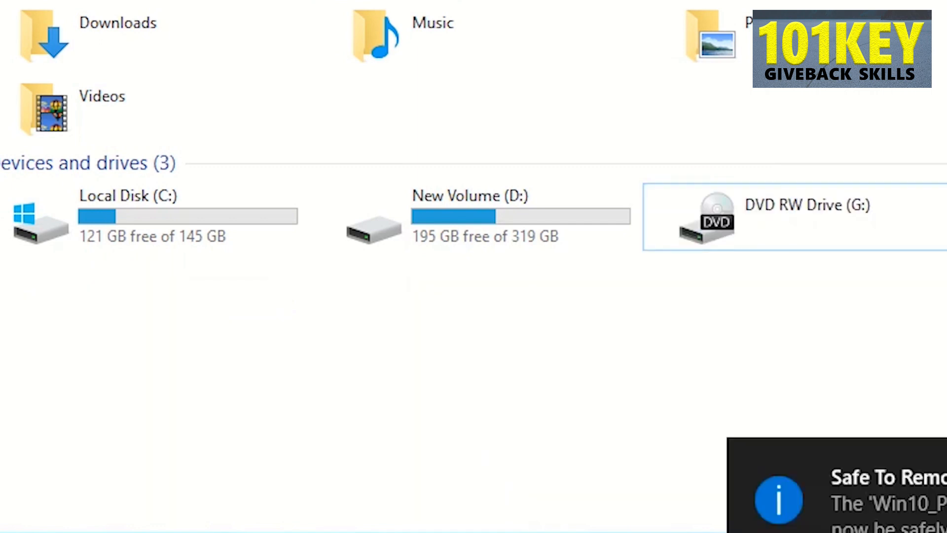